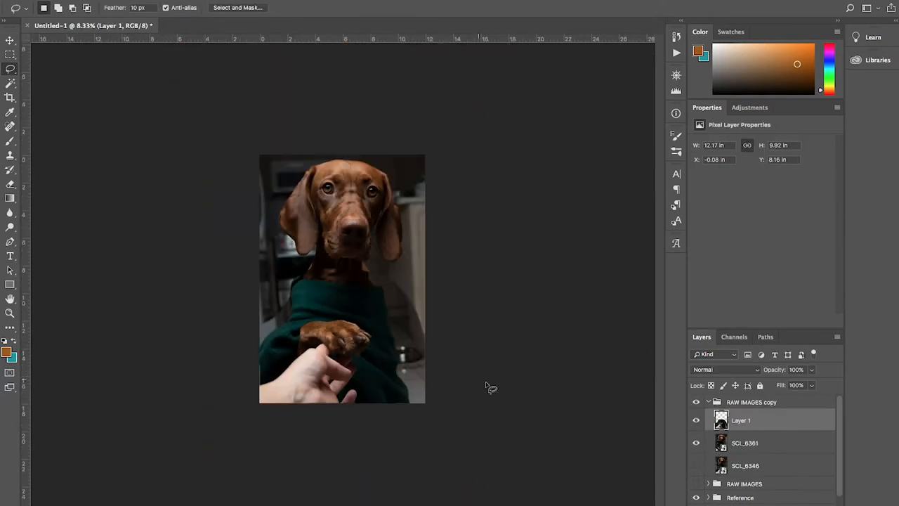
# Step: Select Layer 1 and erase the background edges around the dog's head with a soft brush
pyautogui.click(10, 40)
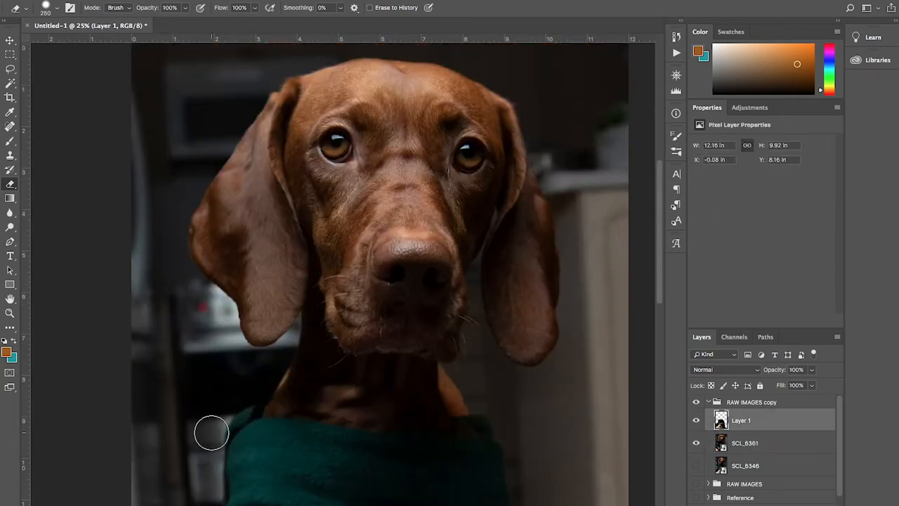
pyautogui.click(696, 420)
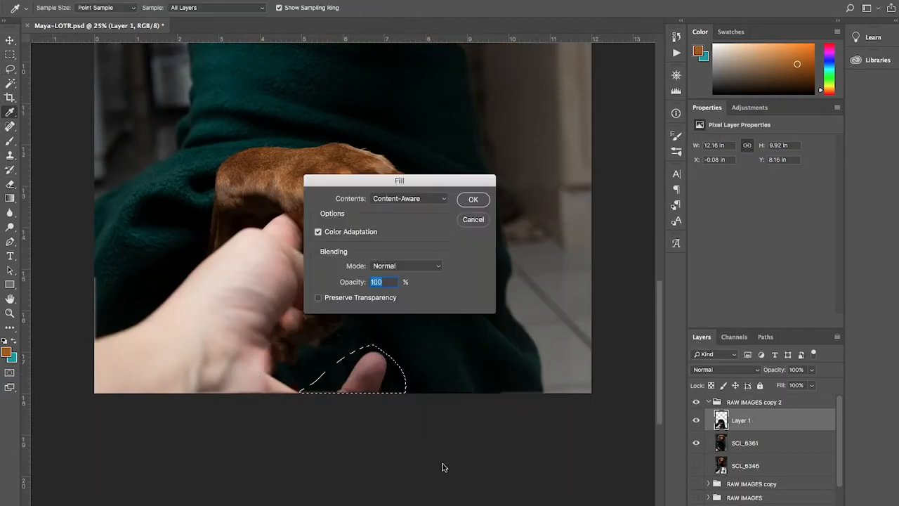
# Step: Remove the person's hand from the dog's paw with Content-Aware fill and Clone Stamp cleanup
pyautogui.click(473, 199)
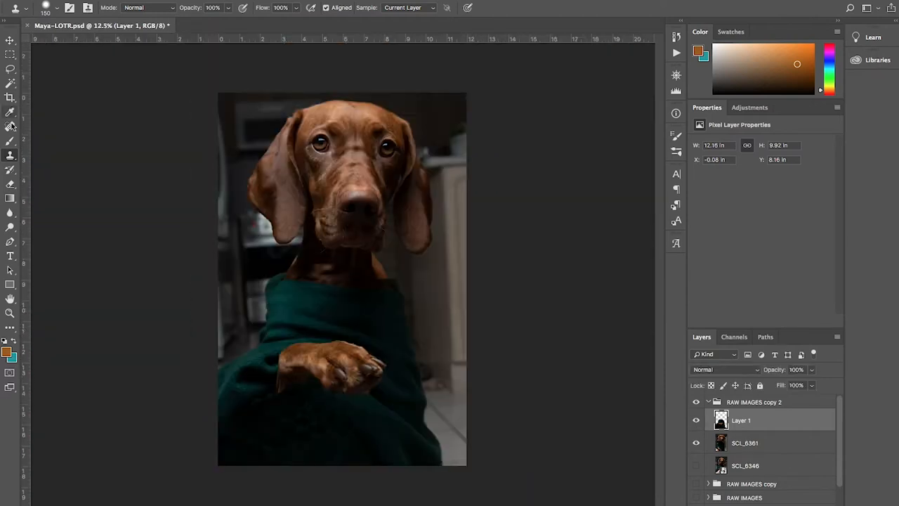
pyautogui.click(10, 126)
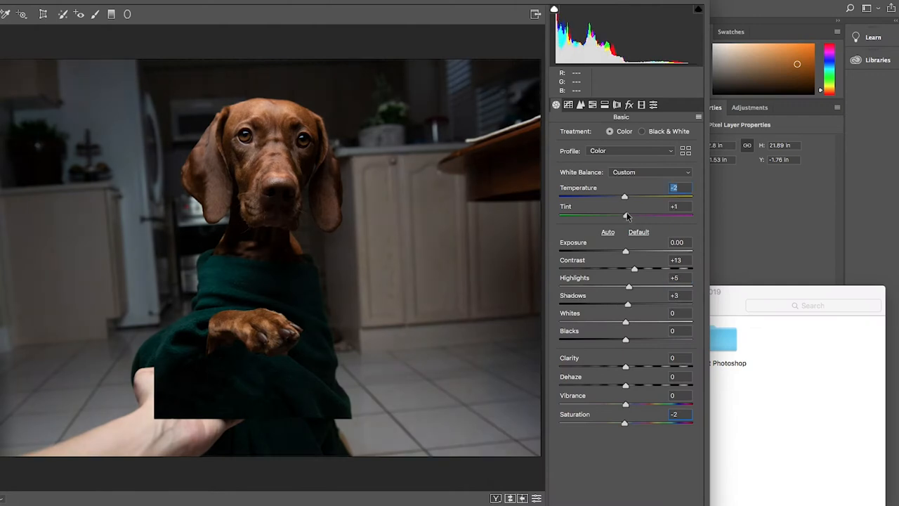
# Step: Grade the dog photo in Camera Raw, adjusting tint and the Oranges hue
pyautogui.click(17, 498)
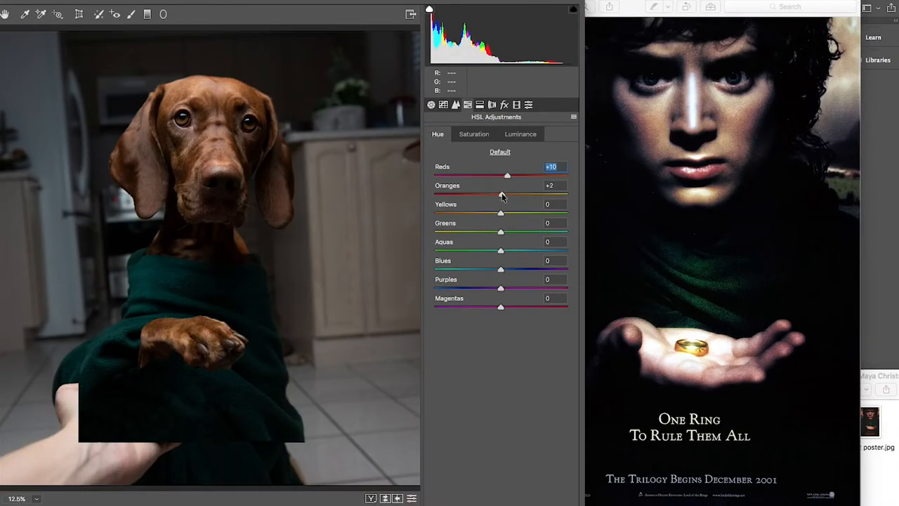
pyautogui.click(431, 105)
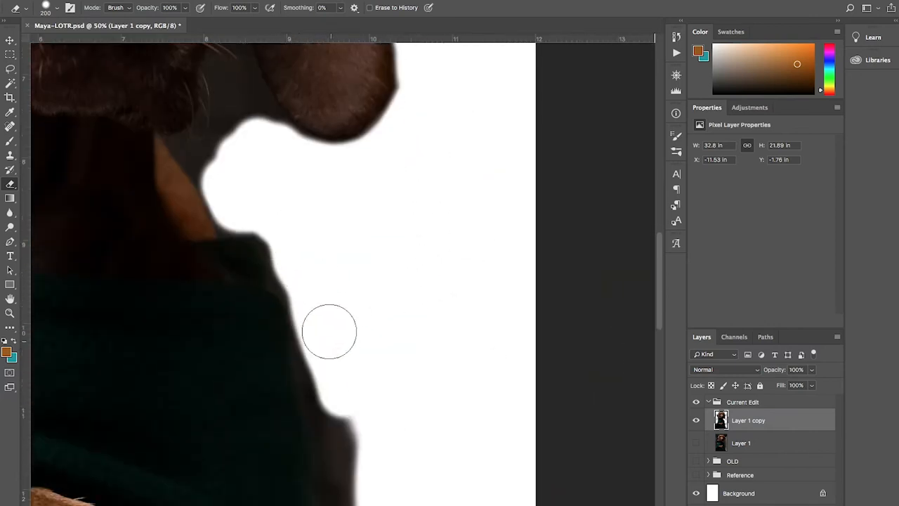
# Step: Erase the dark halo above the dog's head on Layer 1 copy
pyautogui.scroll(-3)
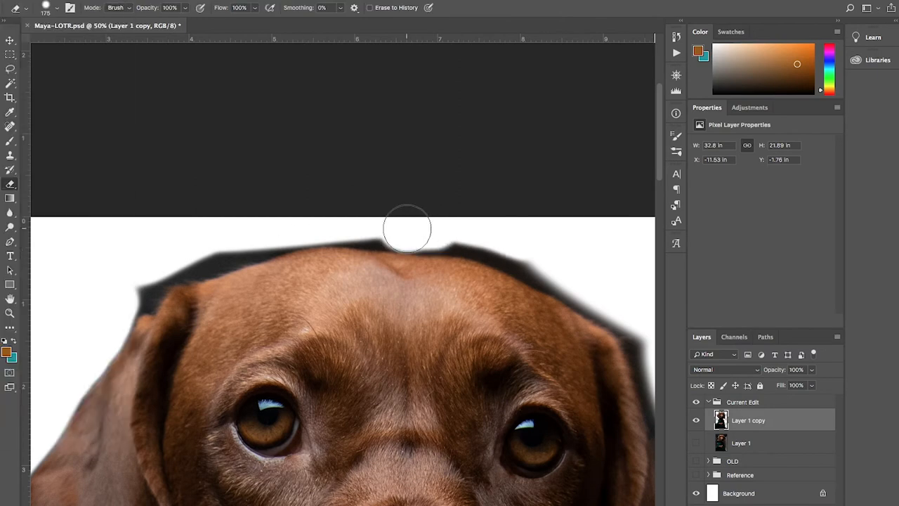
pyautogui.moveTo(407, 228); pyautogui.dragTo(226, 251)
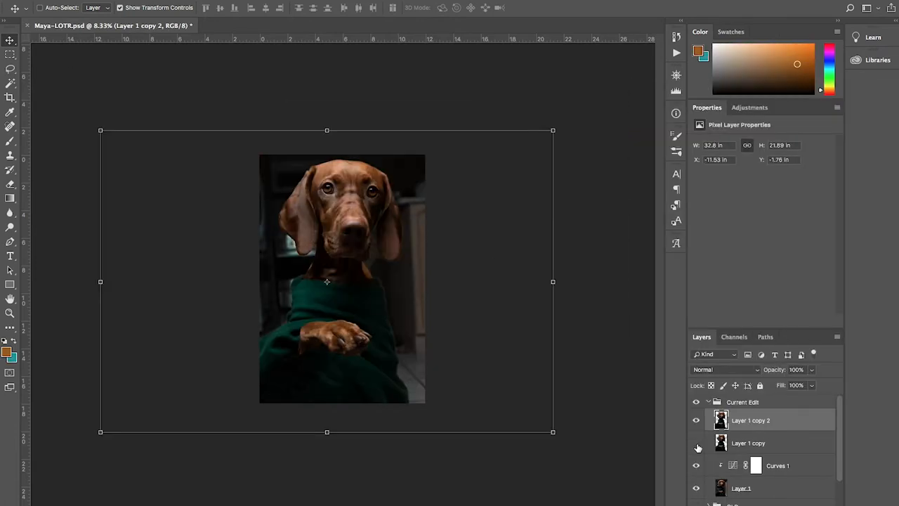
# Step: Show the lower copy of the dog layer beneath the Curves adjustment
pyautogui.click(696, 443)
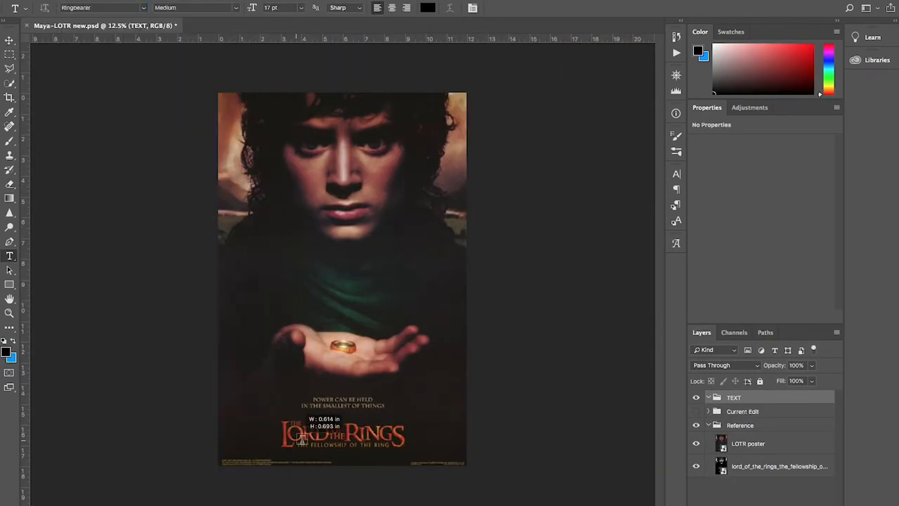
# Step: Type the title text over the poster title and enlarge it to 48 pt
pyautogui.click(289, 7)
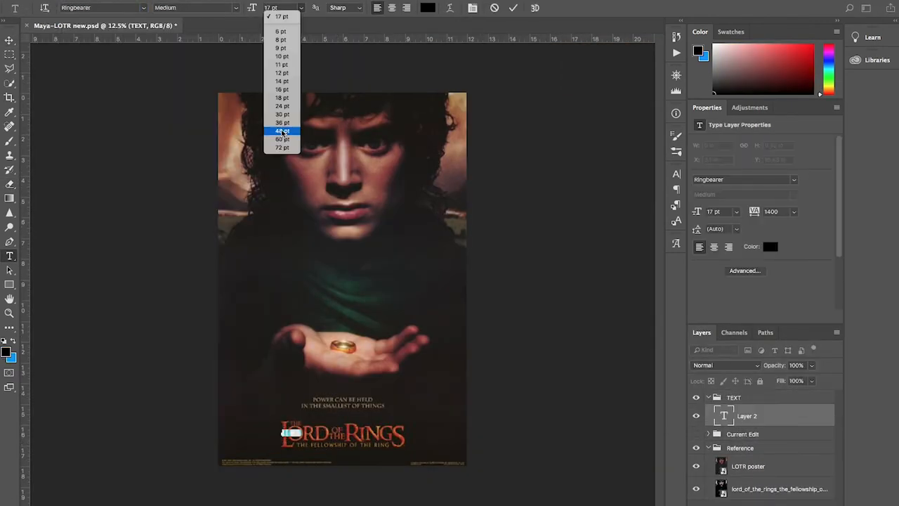
pyautogui.click(282, 130)
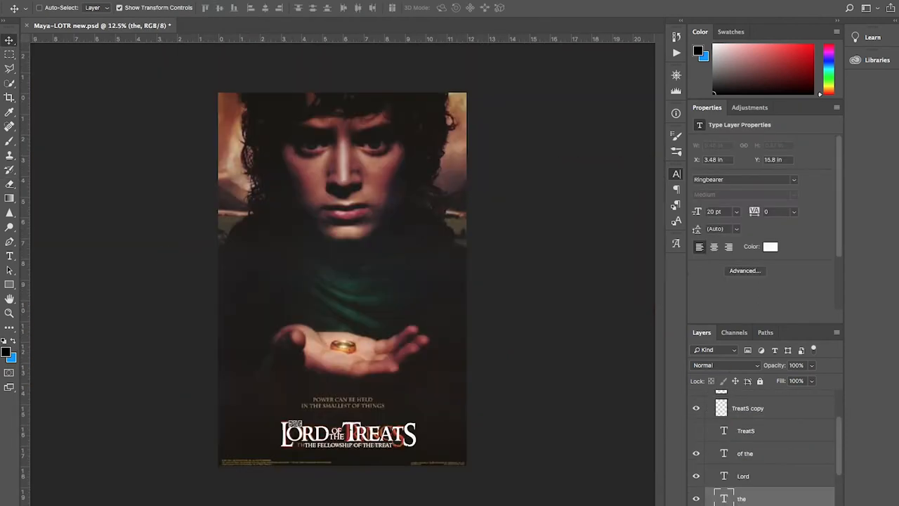
# Step: Apply a Gradient Overlay style with dark-to-light gold tones to the title text
pyautogui.click(453, 239)
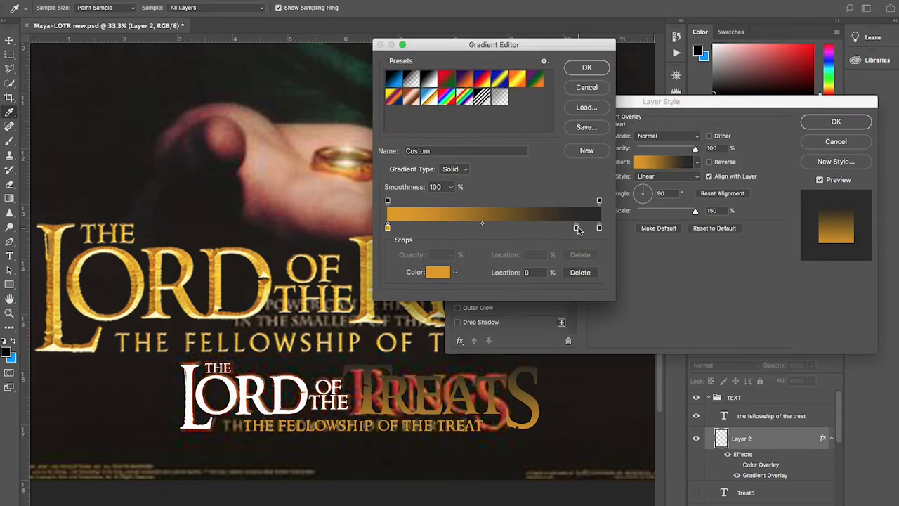
pyautogui.click(437, 272)
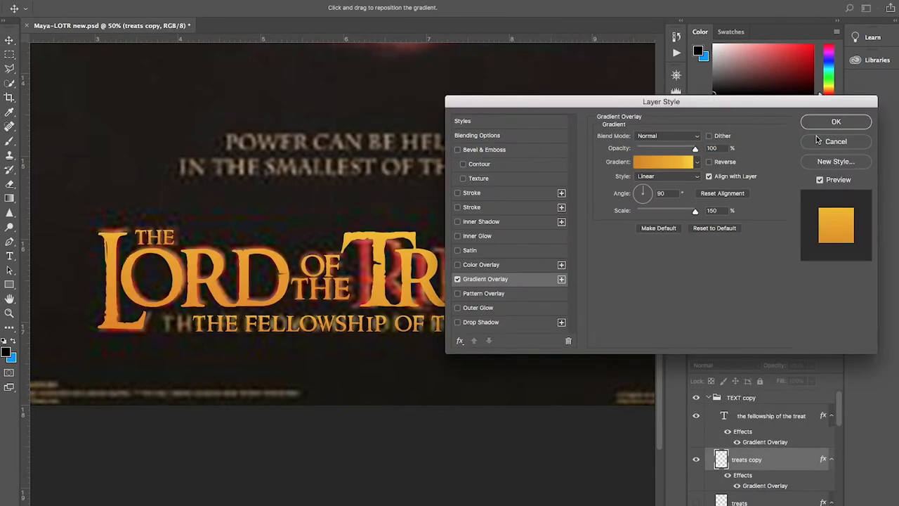
pyautogui.click(696, 161)
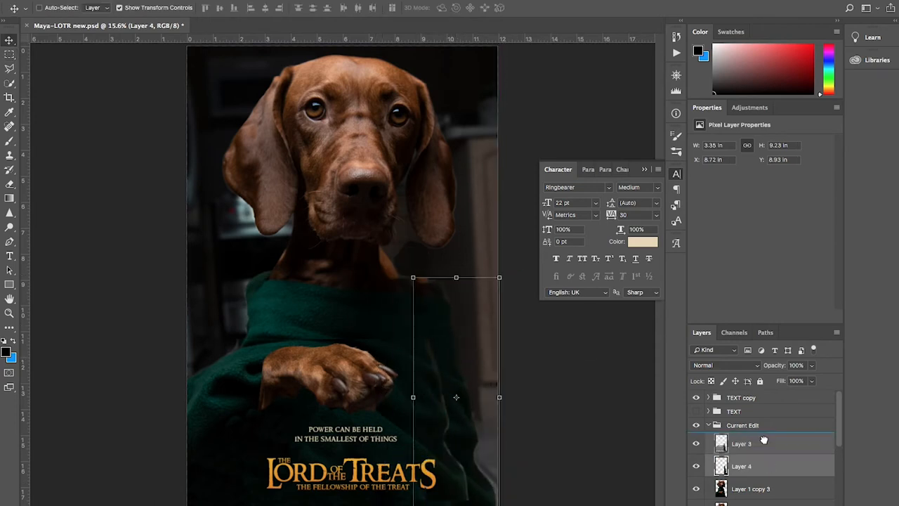
# Step: Duplicate the "power can be held" tagline layer and start editing its text
pyautogui.rightClick(741, 443)
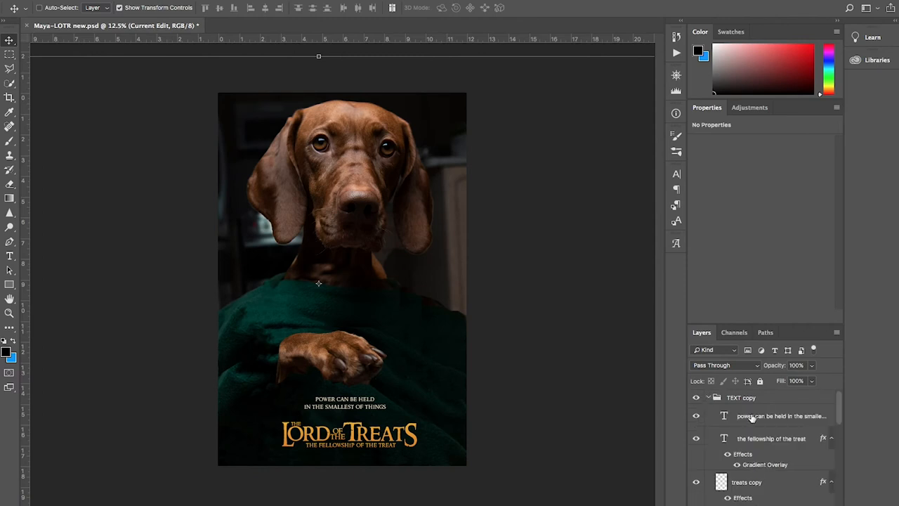
pyautogui.doubleClick(780, 416)
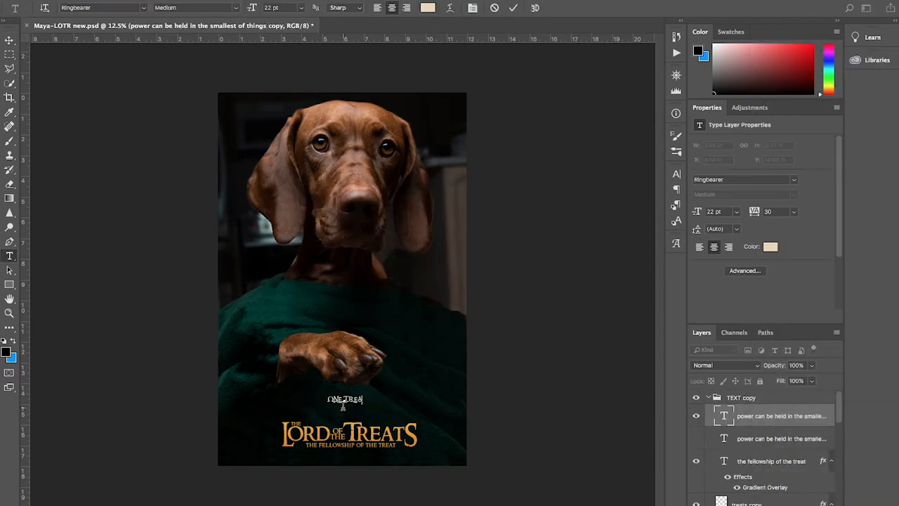